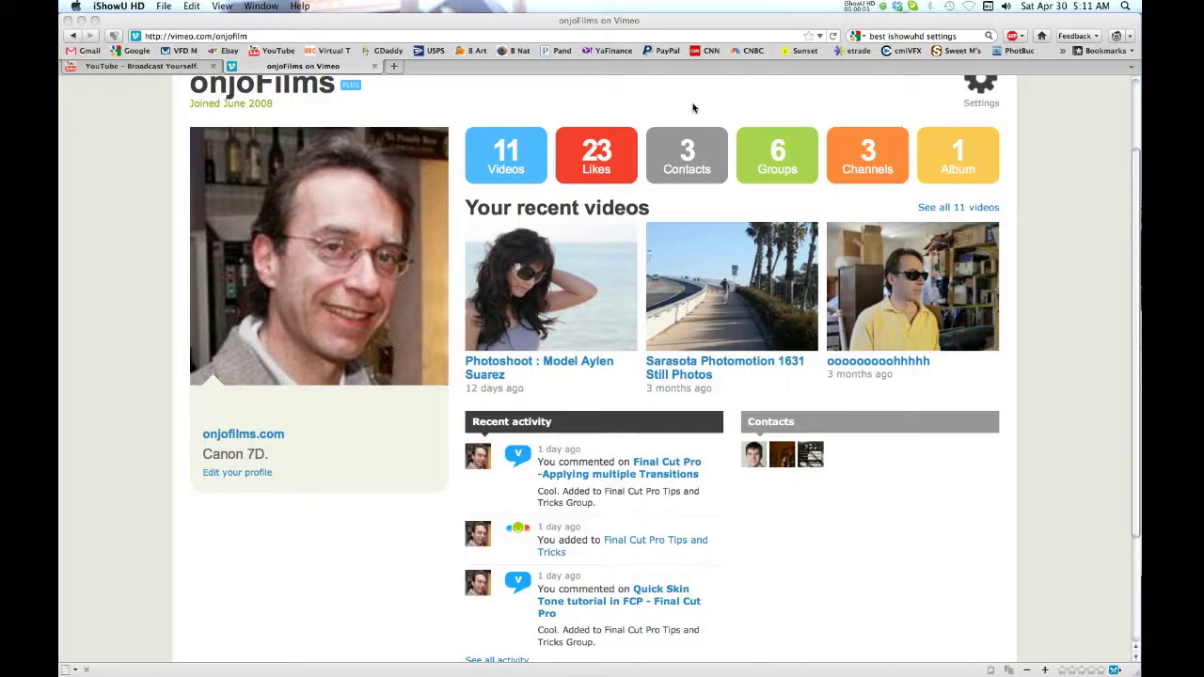
mouse_move(510, 601)
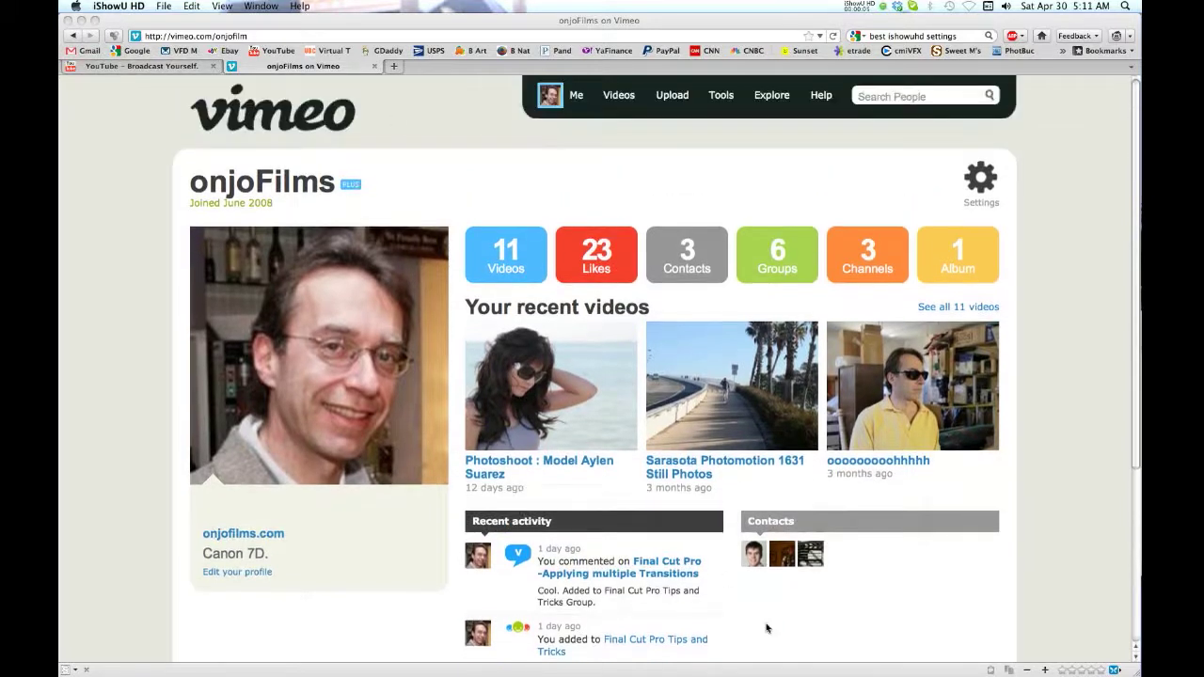
mouse_move(593, 211)
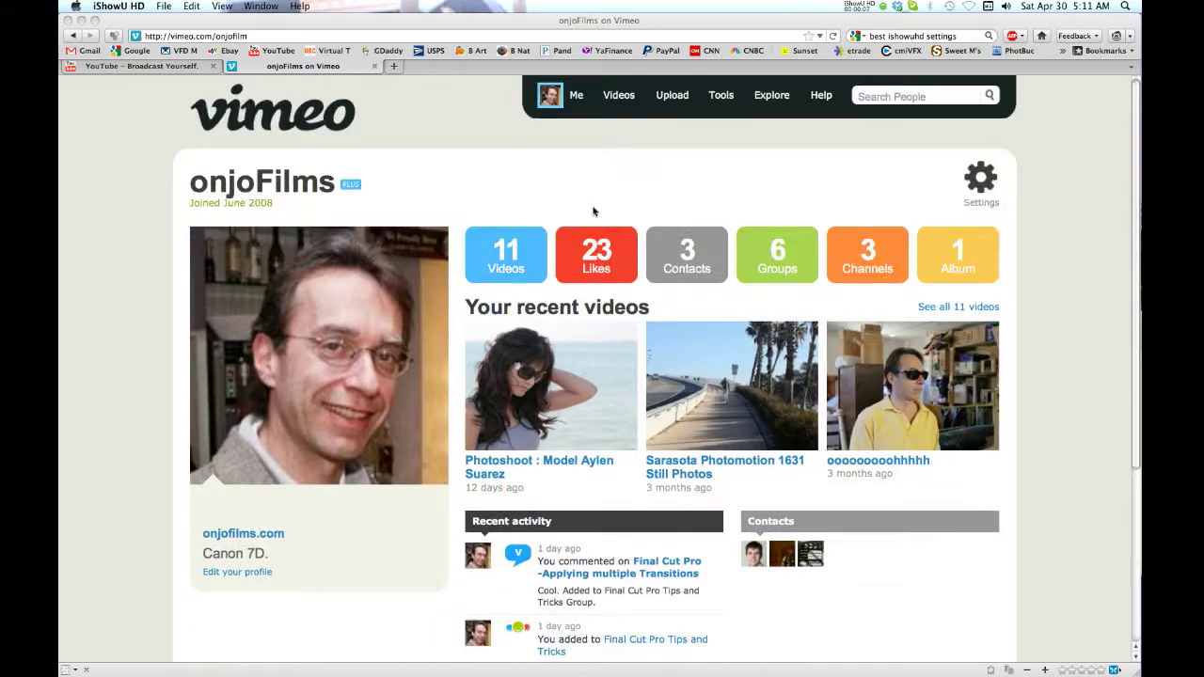
Step: Go to Settings from the Me account menu to reach Personal Info
left_click(576, 95)
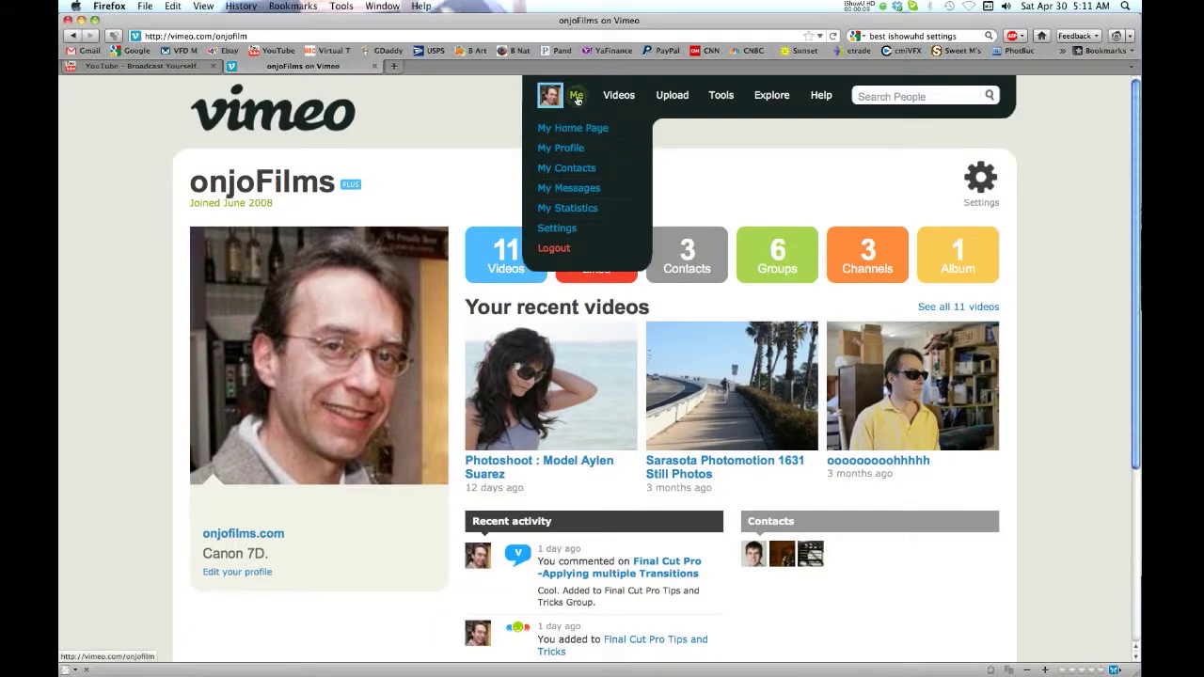
mouse_move(562, 148)
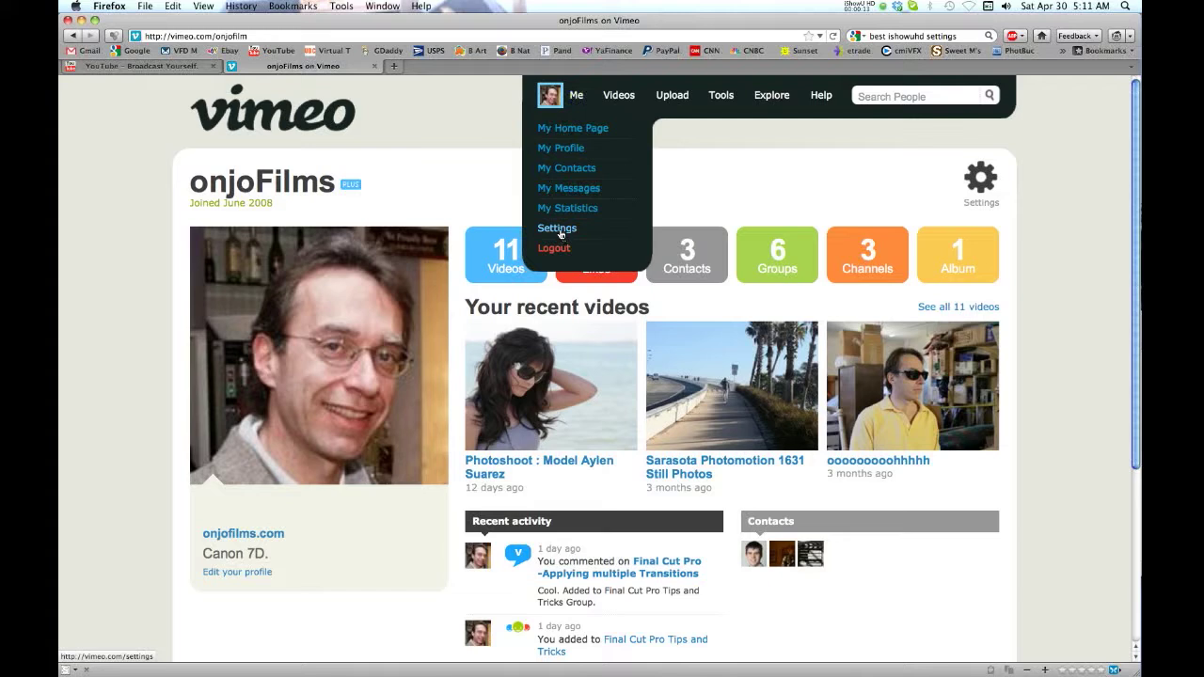
left_click(556, 228)
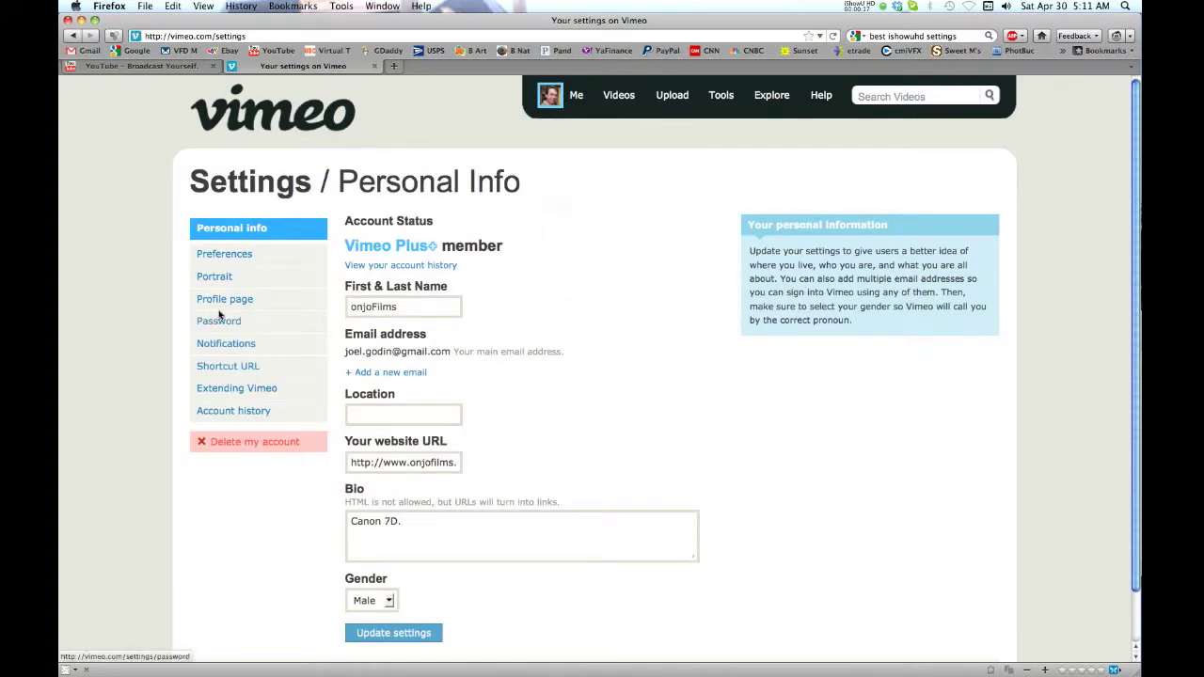
mouse_move(225, 298)
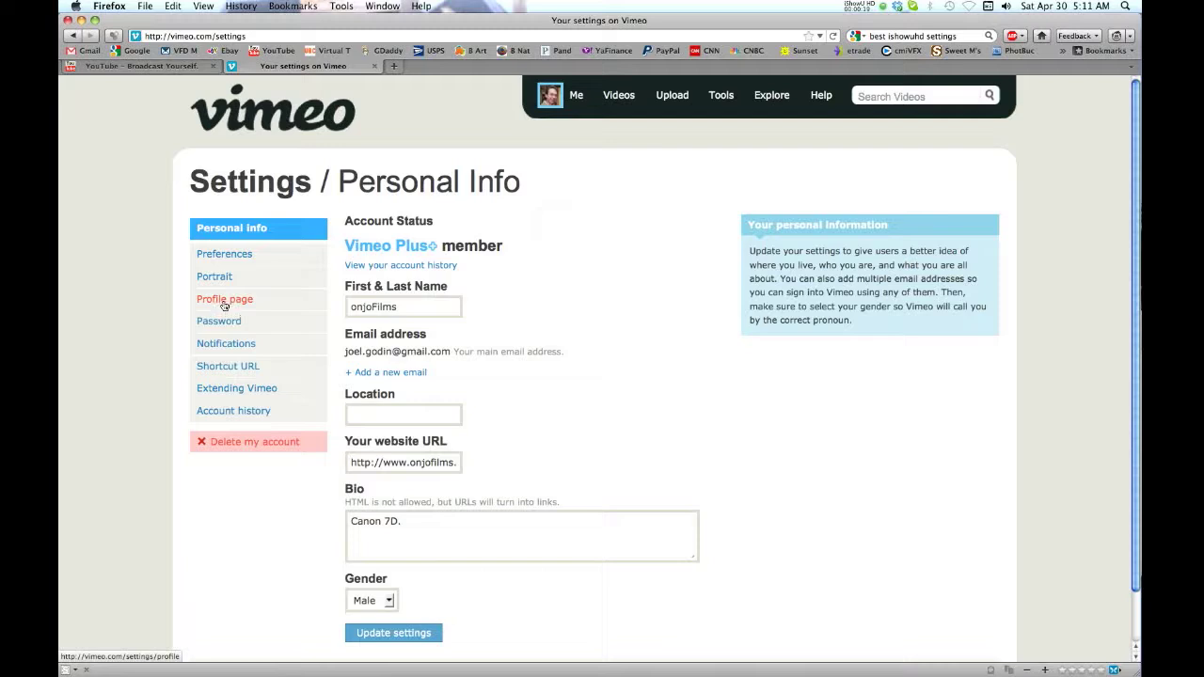
Step: Uncheck 'Yes, show my activity on my profile page' under Profile page and save settings
left_click(225, 298)
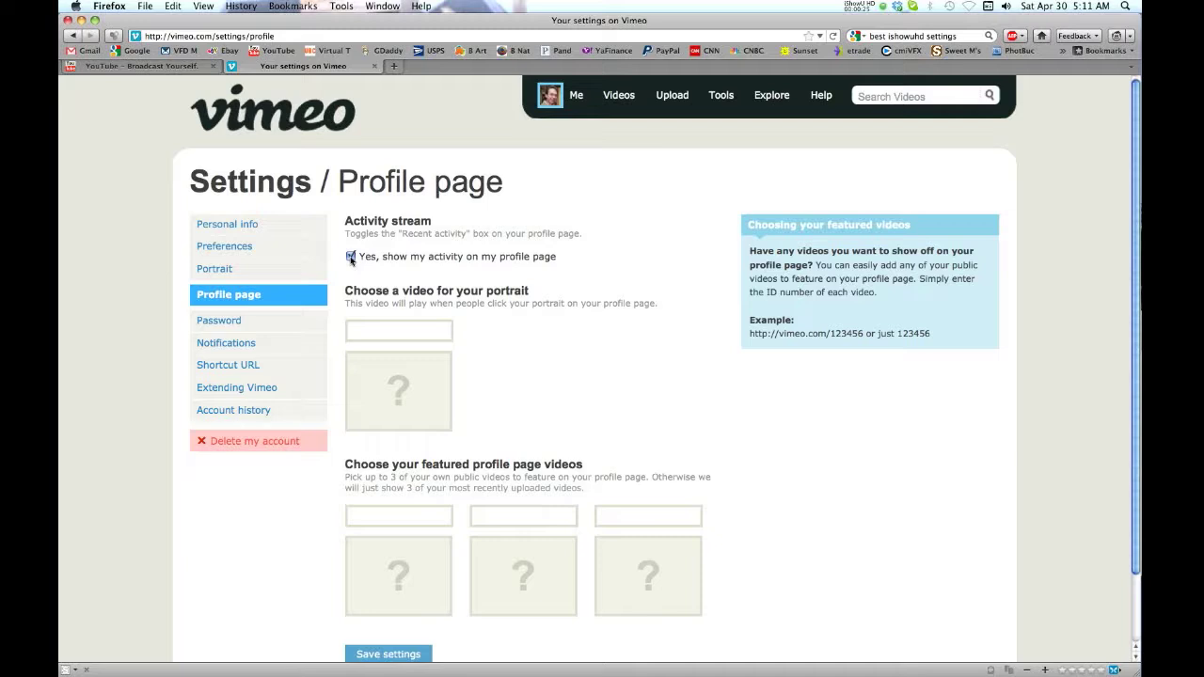
left_click(350, 256)
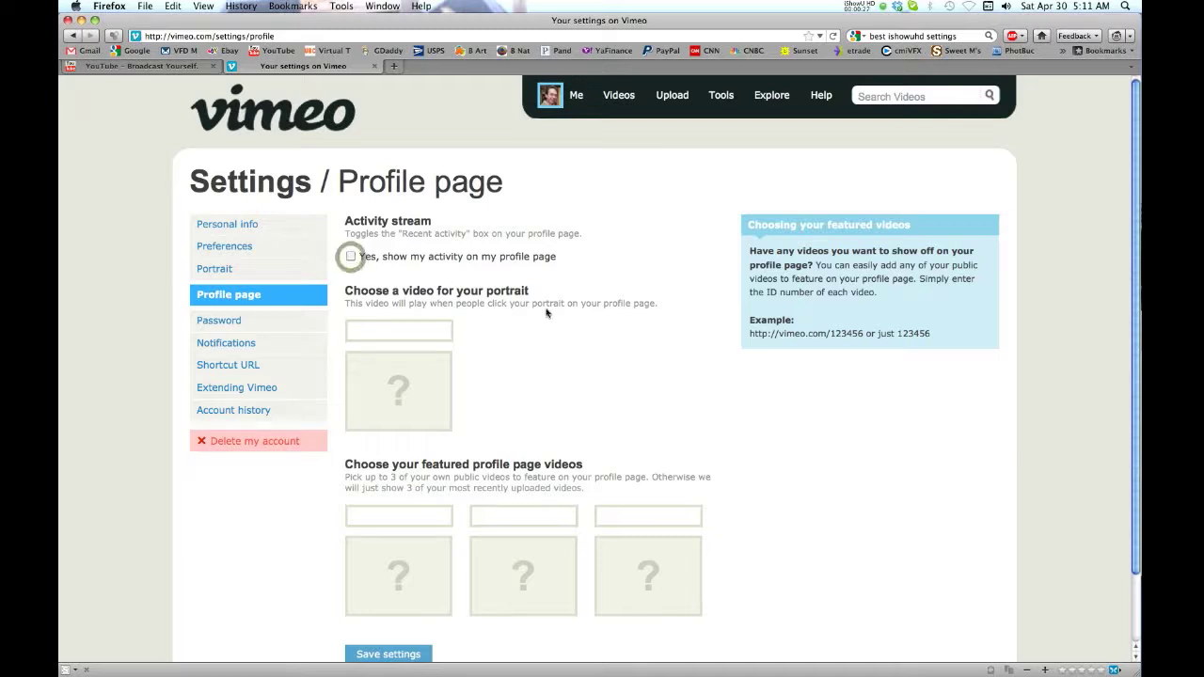
scroll("down", 3)
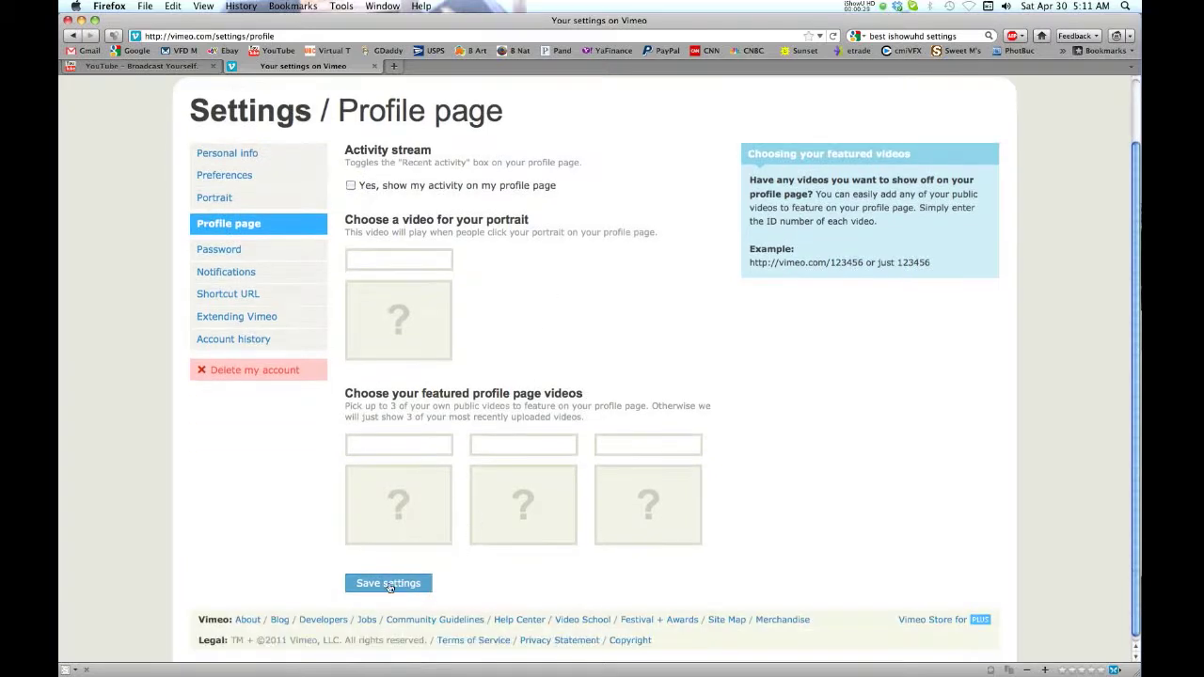
left_click(388, 583)
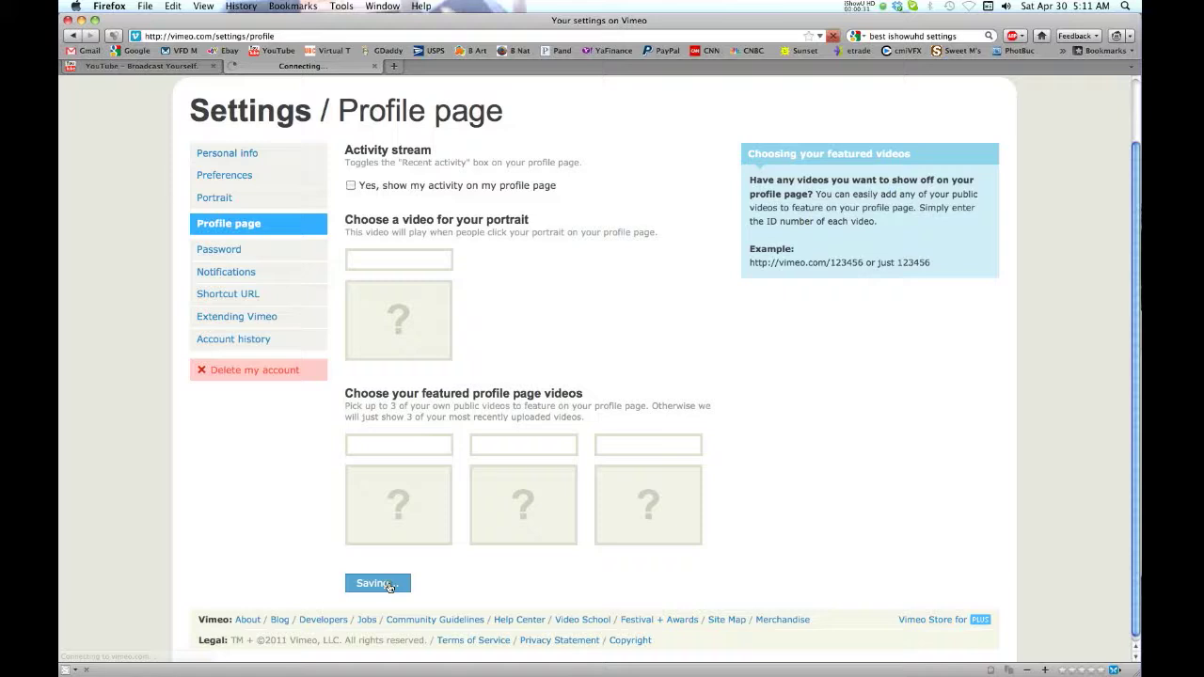
left_click(575, 95)
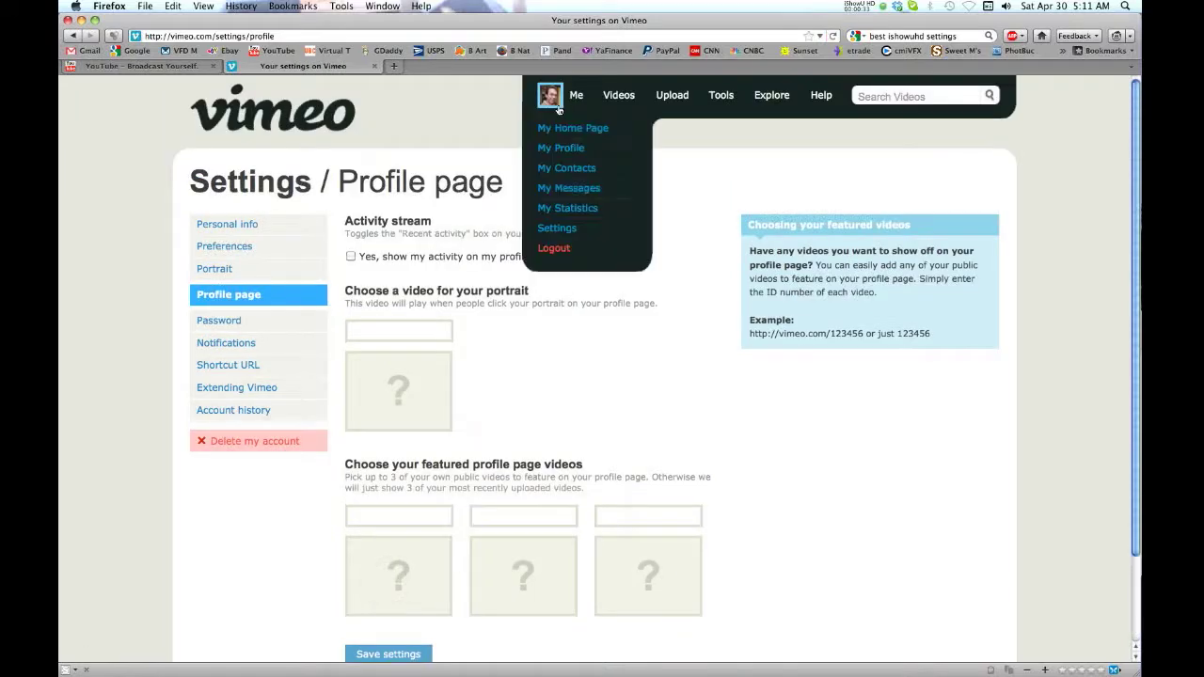
Step: View the onjoFilms profile, where the Recent activity box still appears
left_click(561, 147)
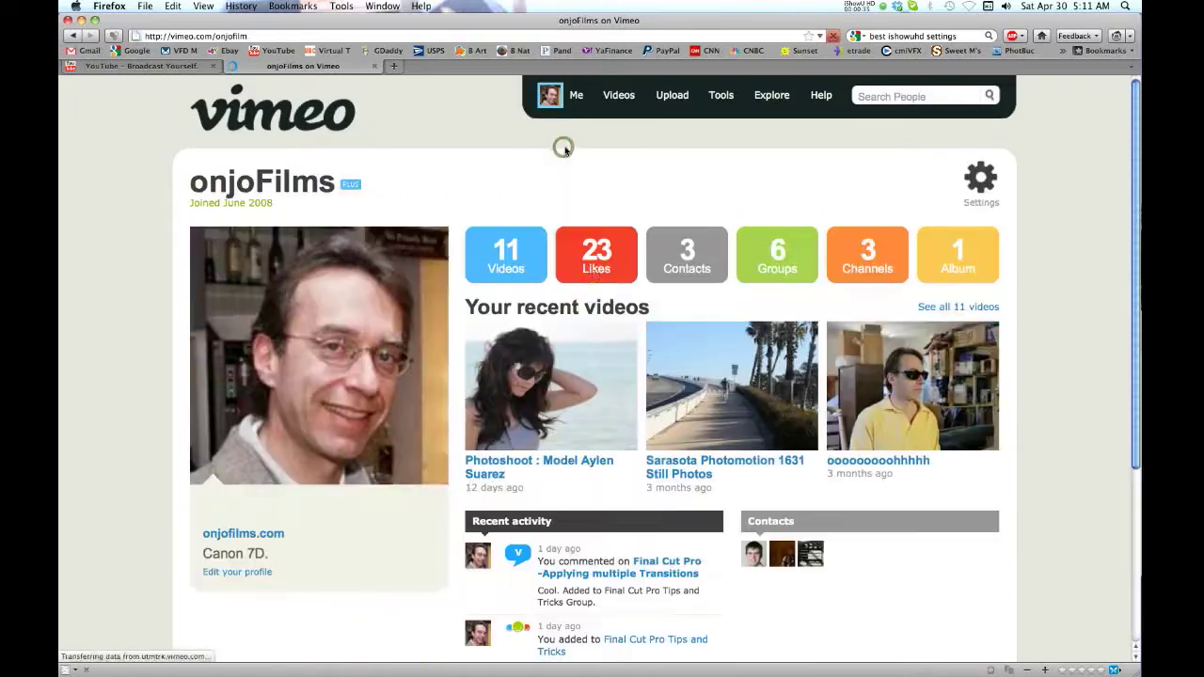
scroll("down", 3)
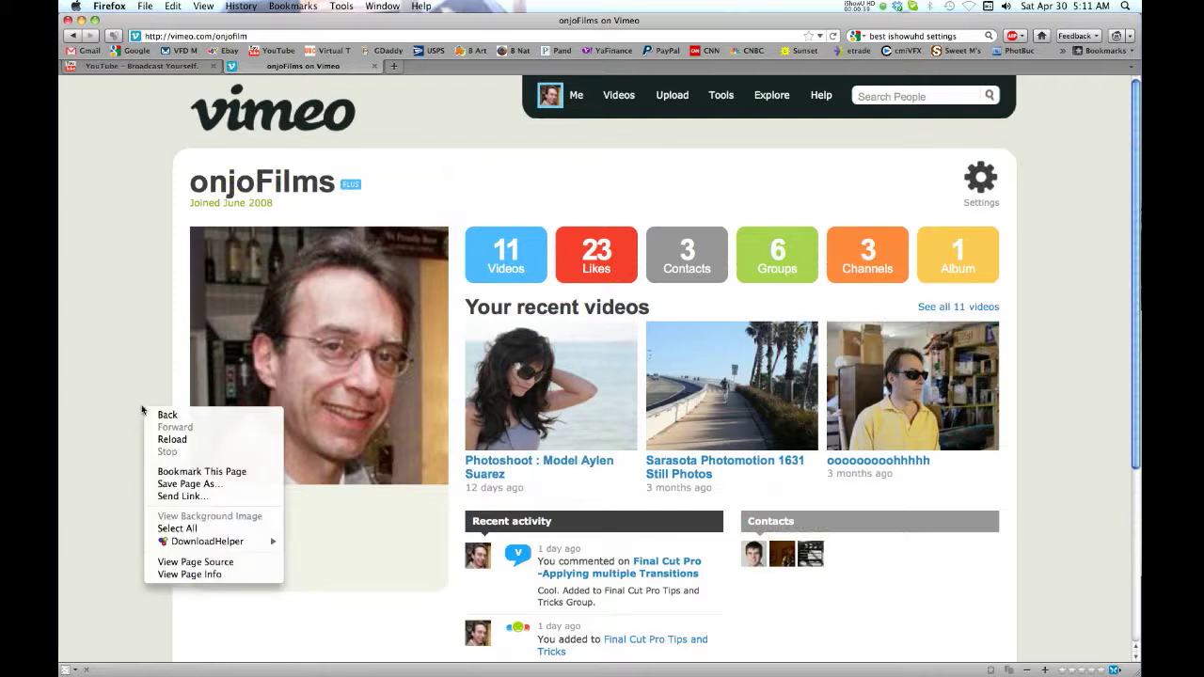
left_click(576, 95)
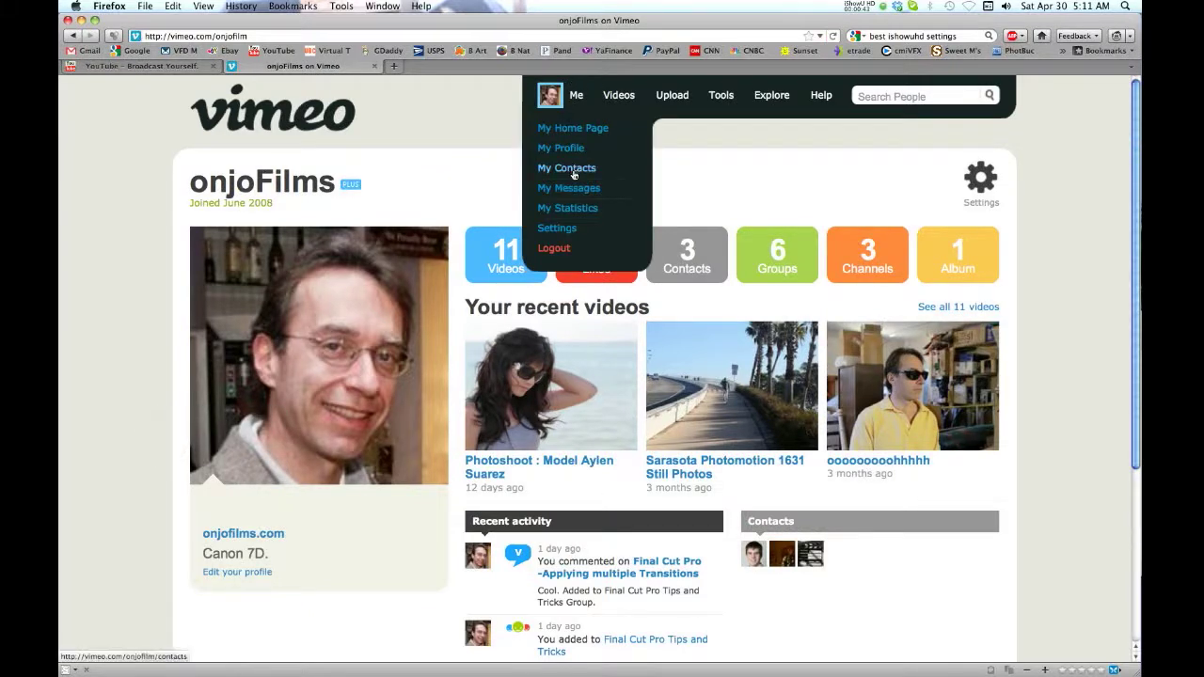
mouse_move(557, 228)
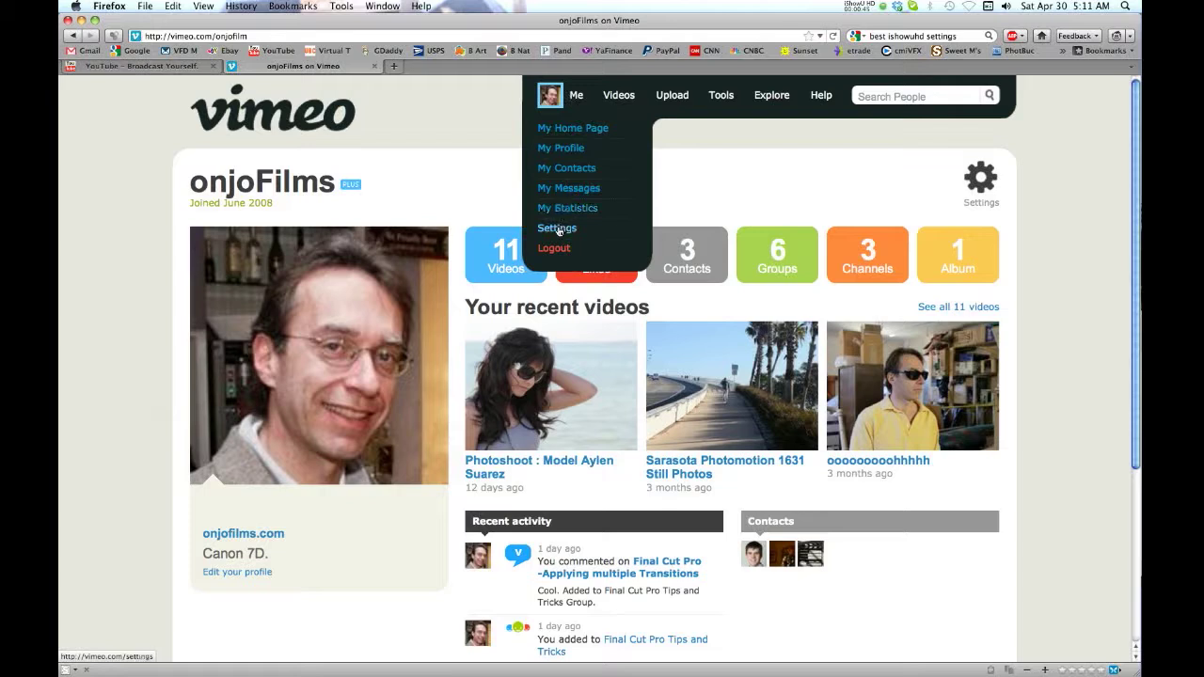
Step: Uncheck the activity stream option on the Profile page settings again and save
left_click(557, 227)
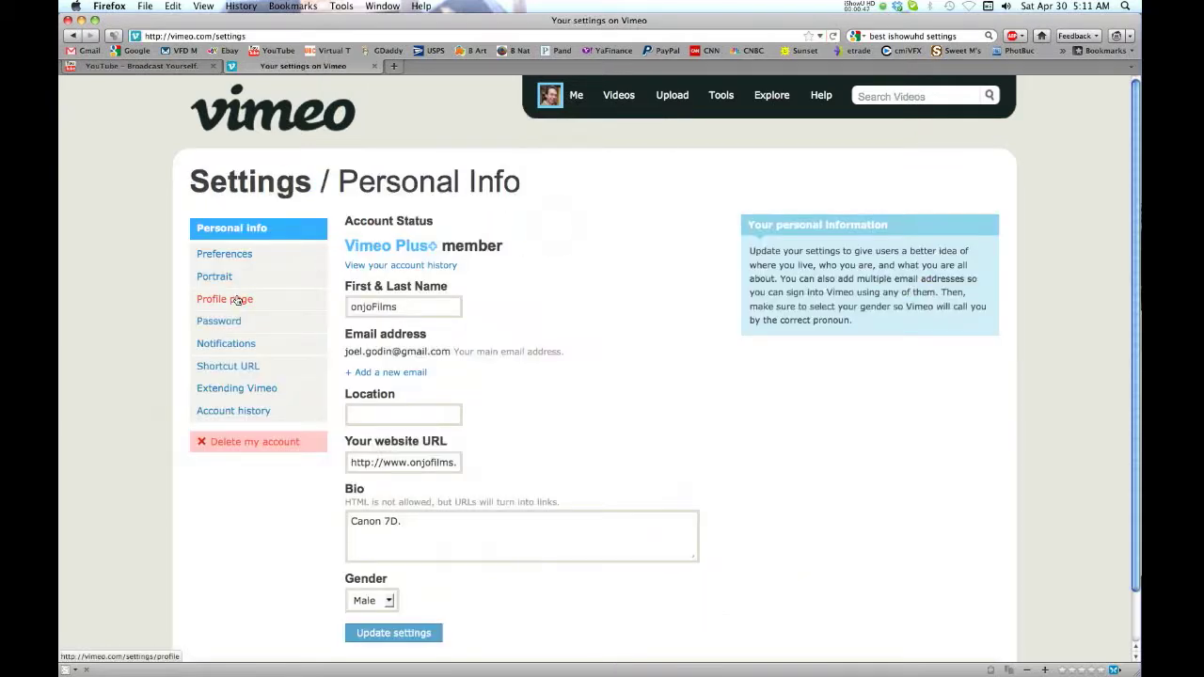
left_click(224, 298)
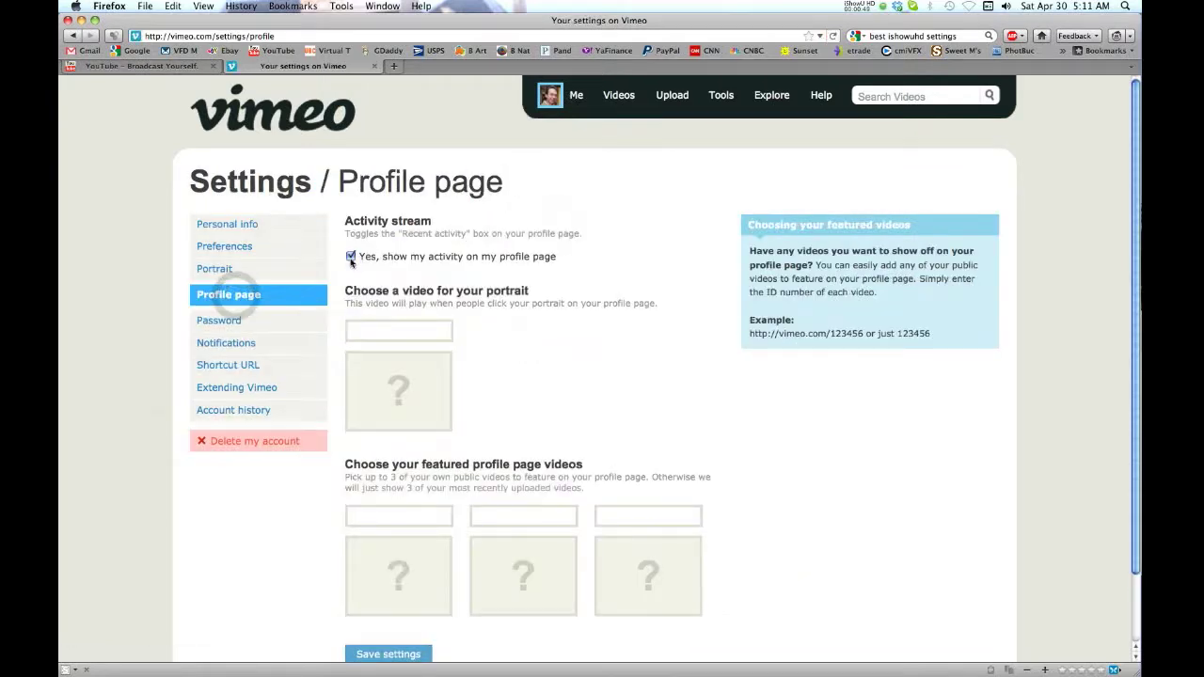
left_click(350, 255)
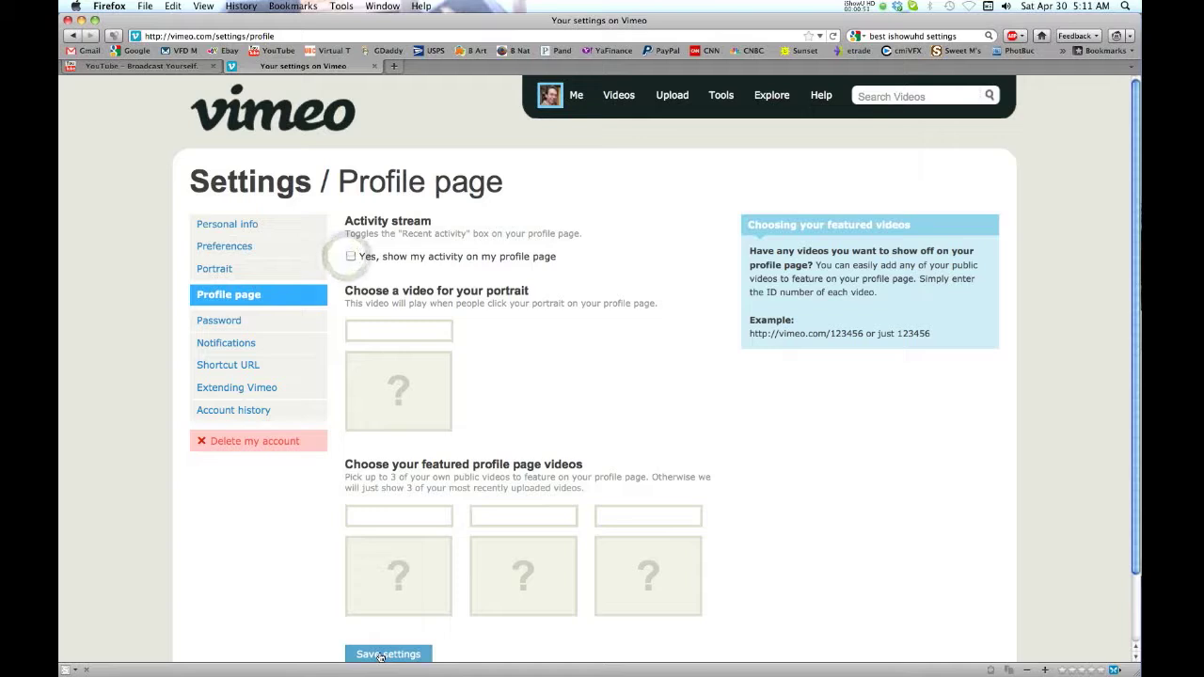
left_click(388, 654)
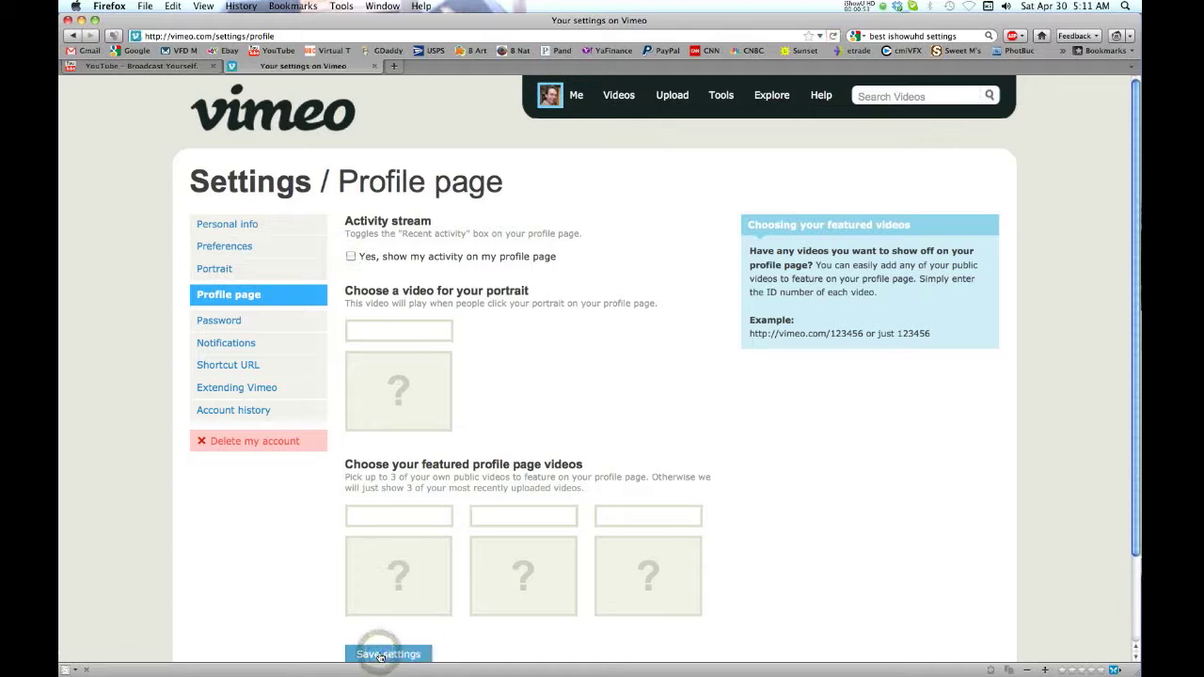
left_click(575, 95)
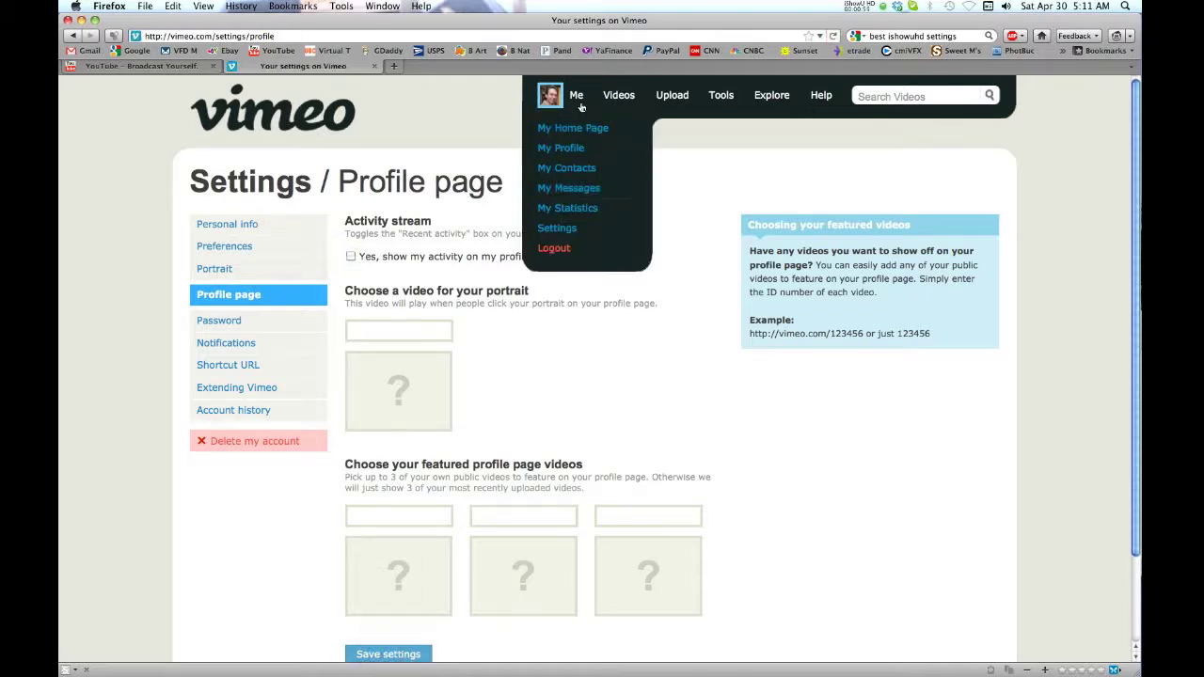
Step: Open My Profile to confirm the Recent activity box is gone
left_click(561, 148)
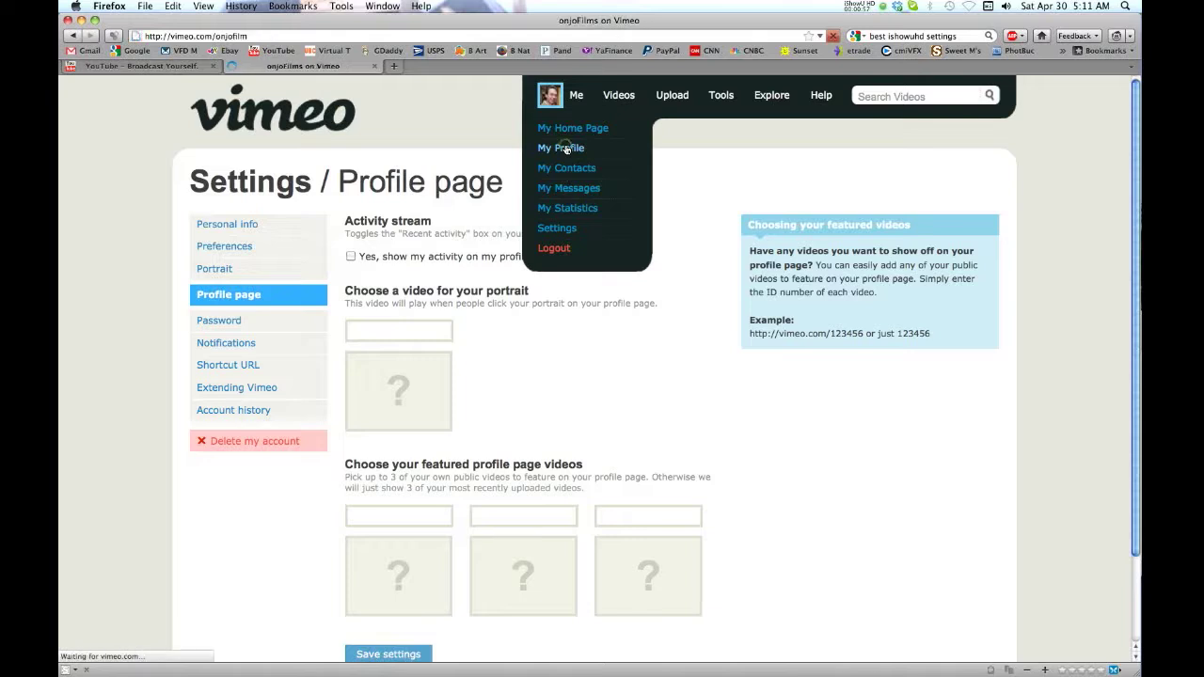
left_click(560, 147)
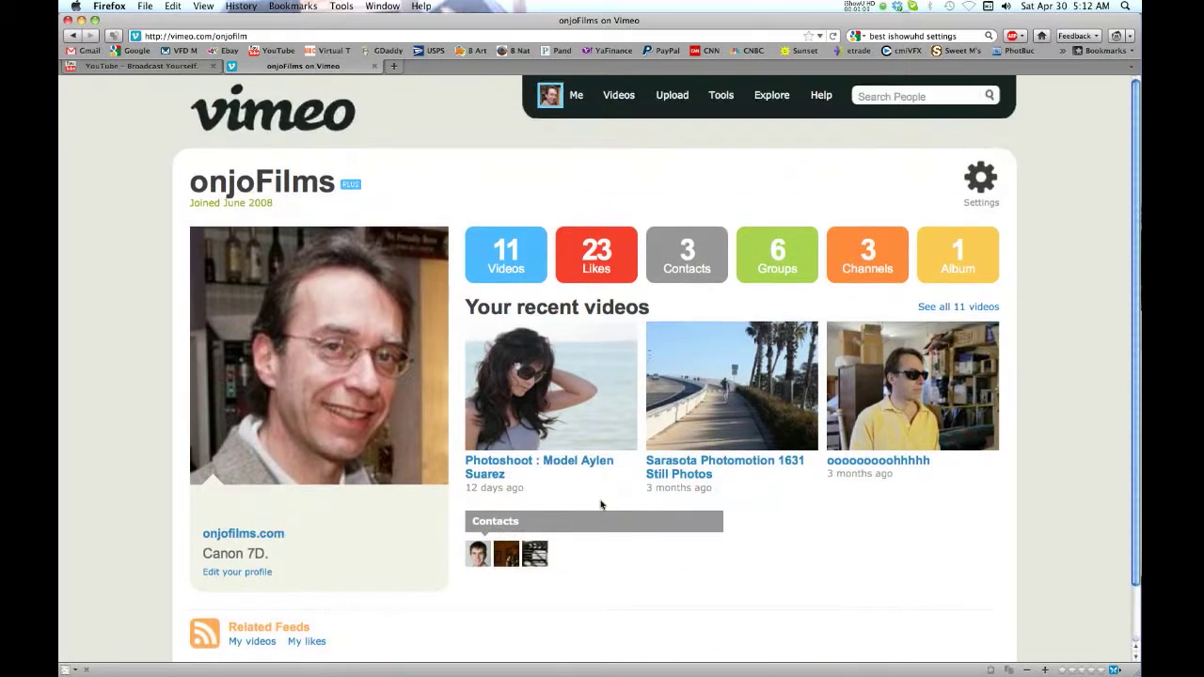
mouse_move(686, 589)
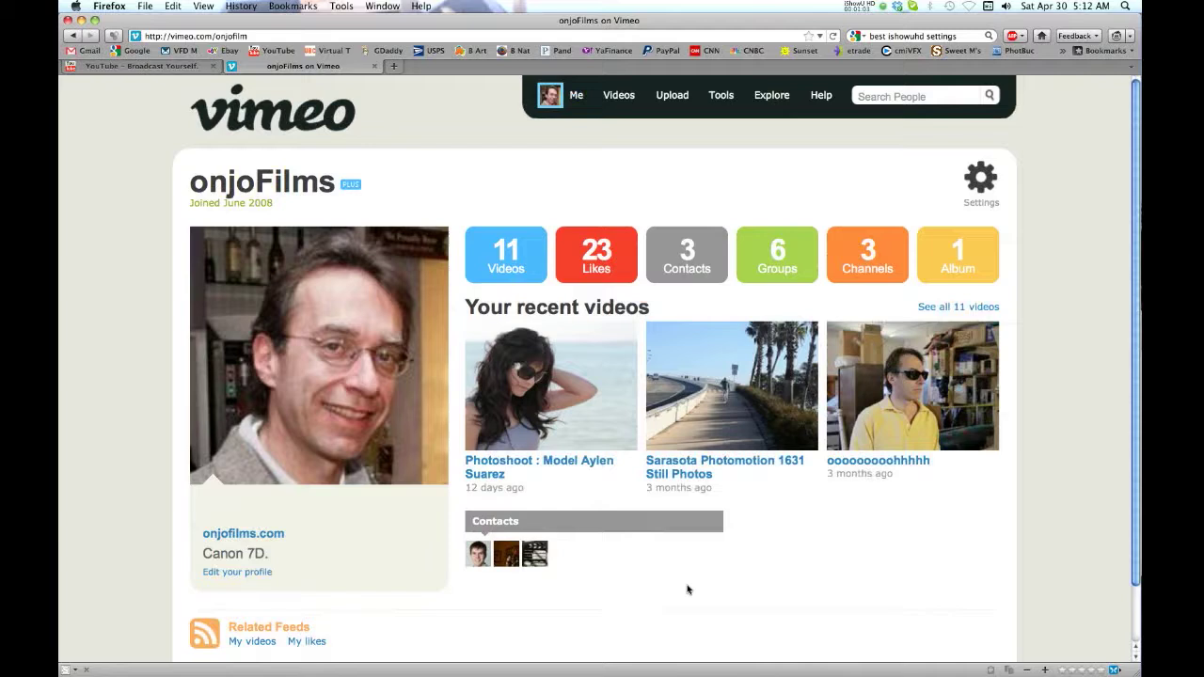